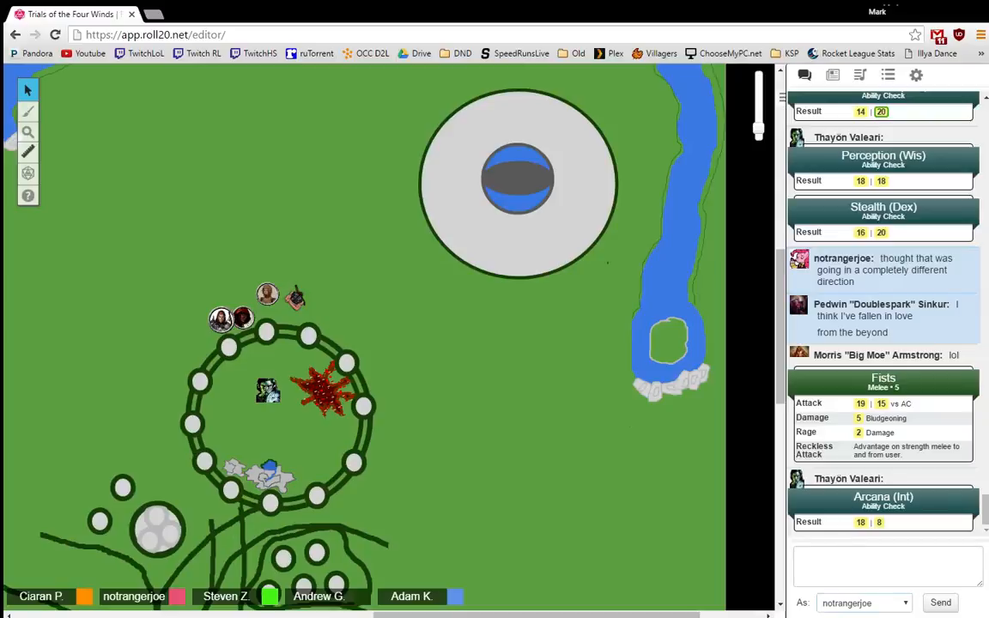
- Show the campaign journal and browse down to Important NPCs like Druid, Lola and Navigator Burnley
click(832, 75)
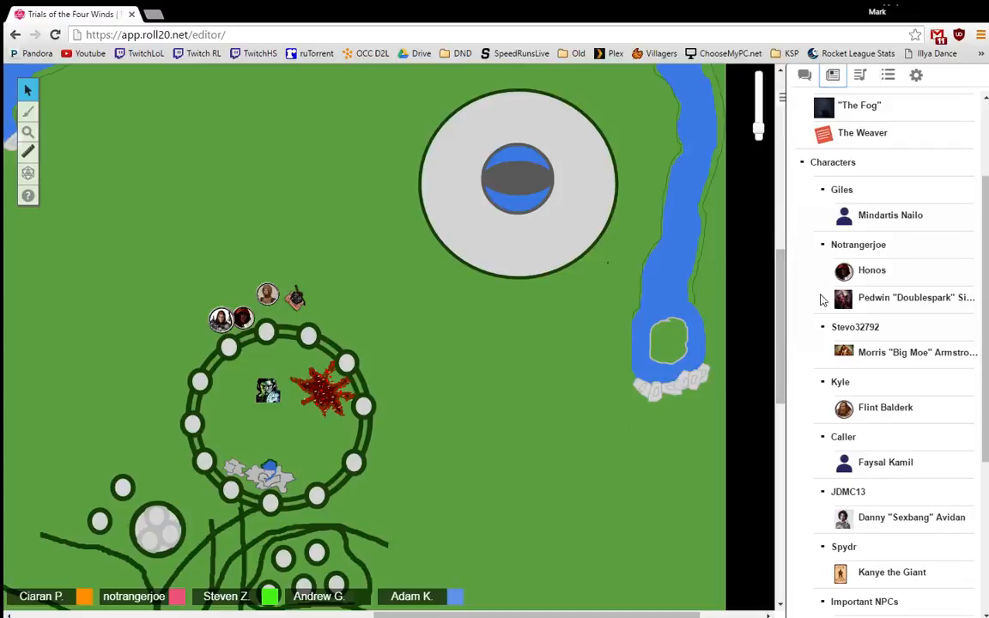
mouse_move(817, 305)
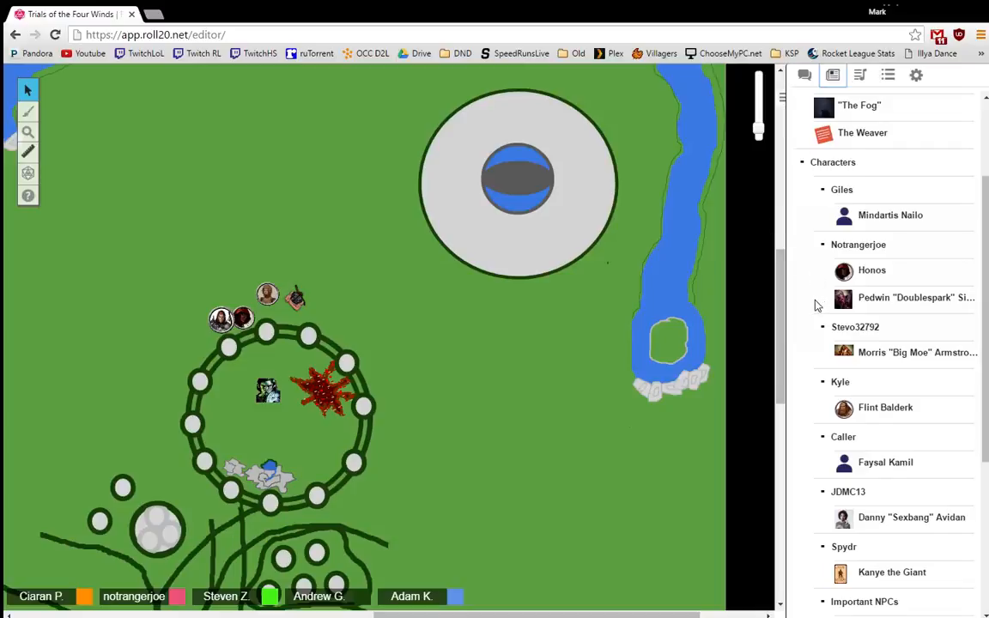
scroll(down, 3)
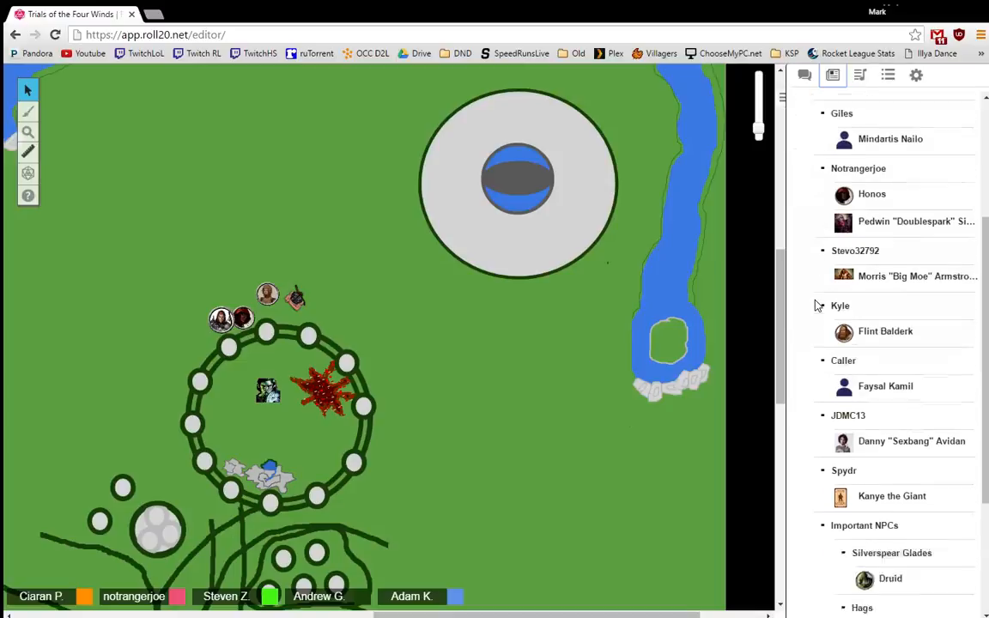
scroll(down, 3)
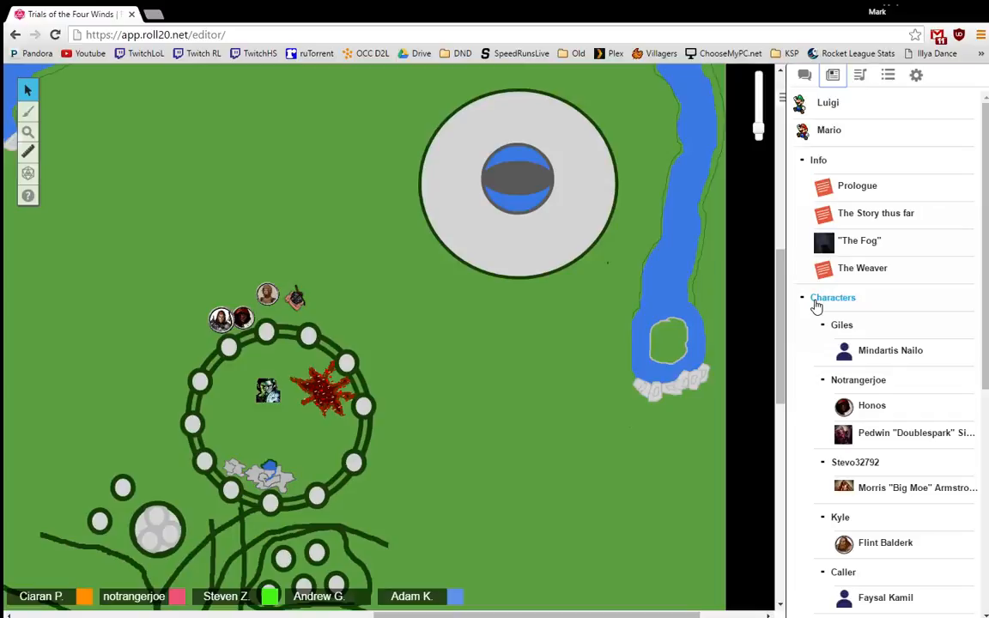
scroll(down, 3)
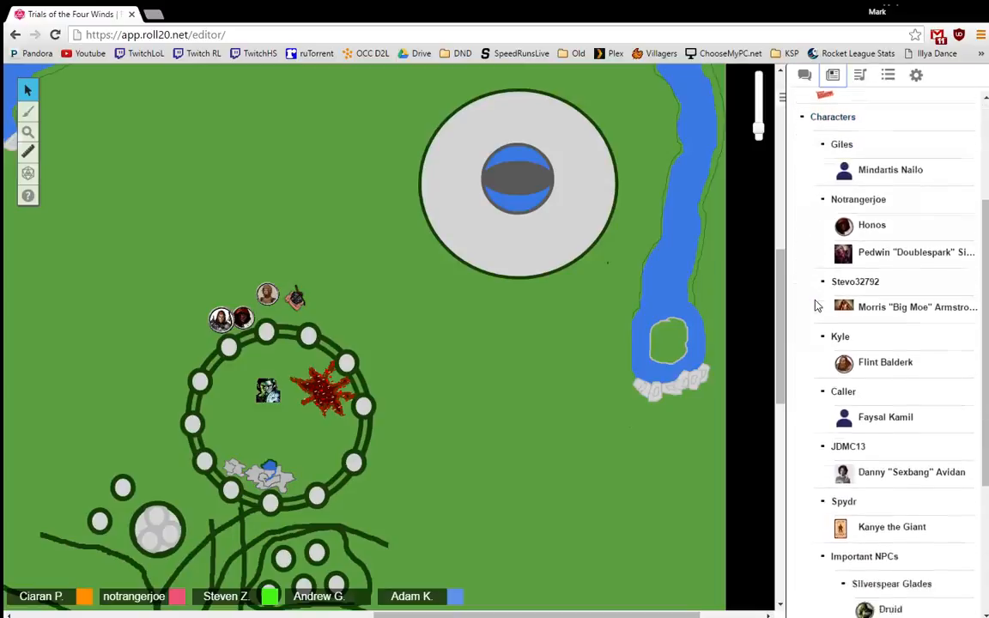
scroll(down, 3)
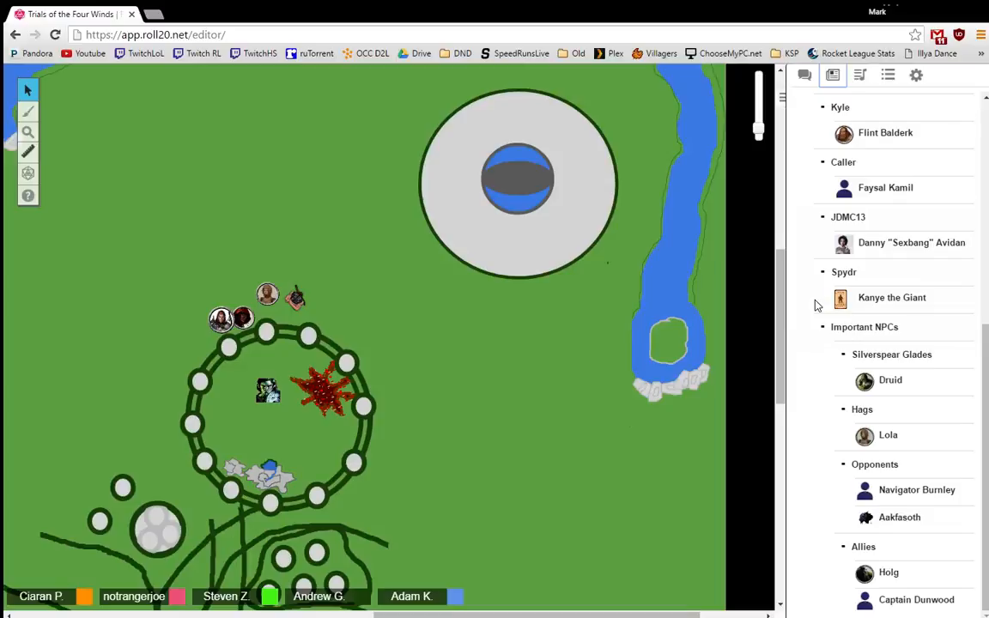
scroll(up, 3)
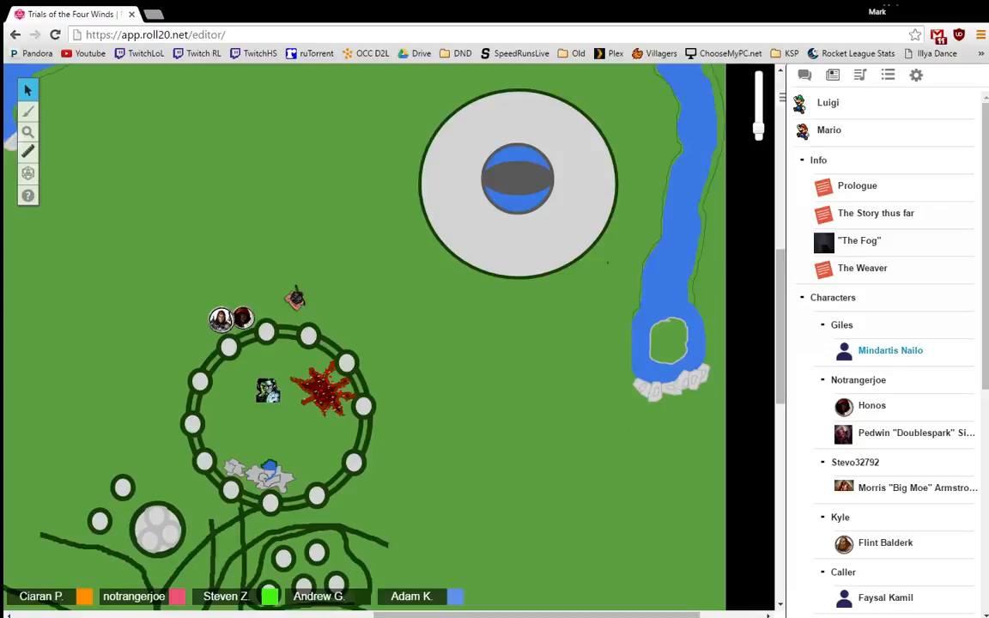
- Scroll the journal back up to the Info handouts such as Prologue and The Weaver
scroll(down, 3)
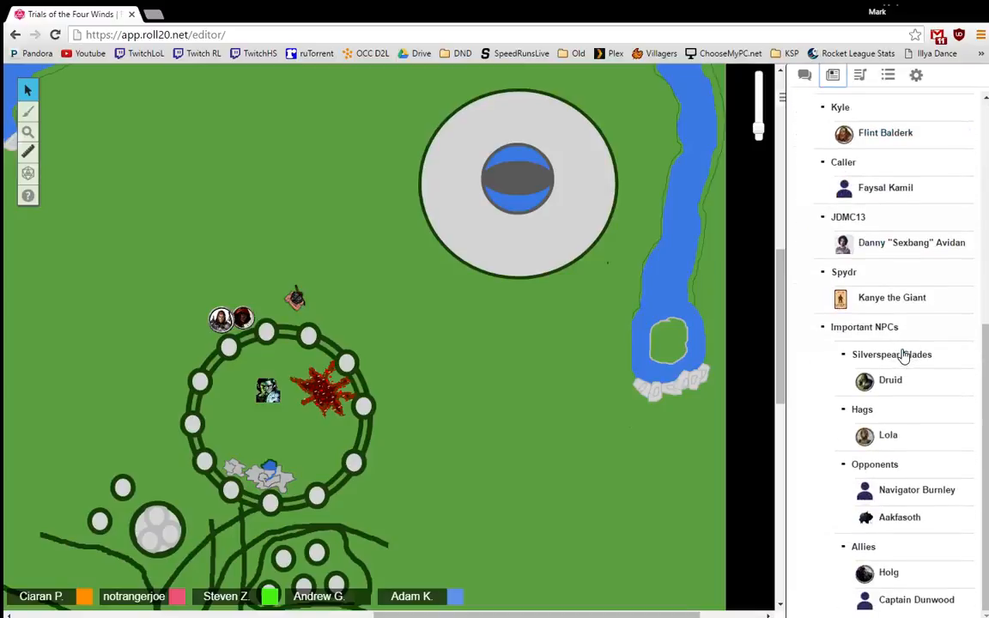
scroll(up, 3)
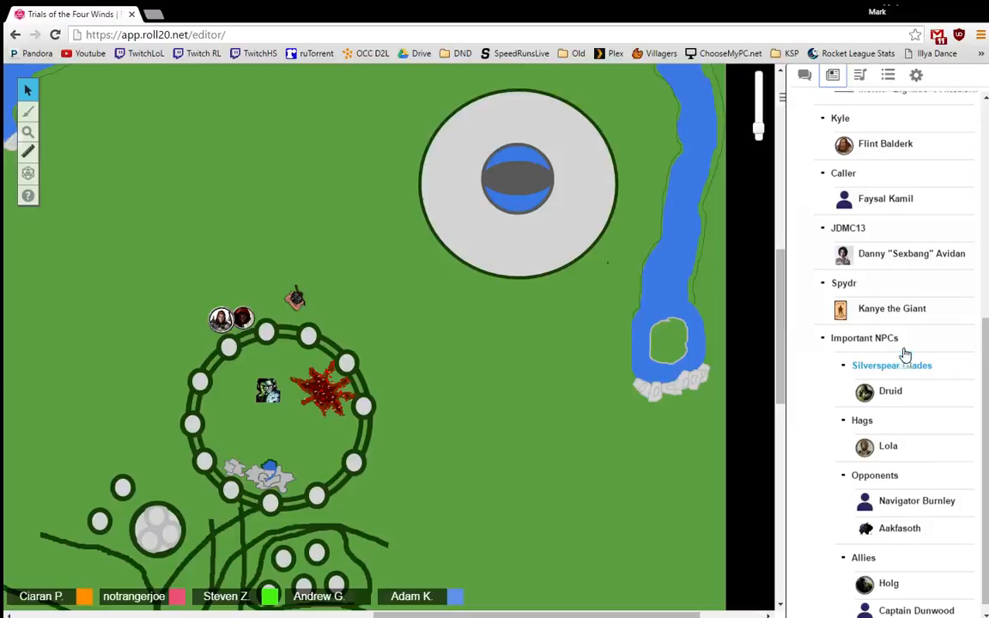
scroll(up, 3)
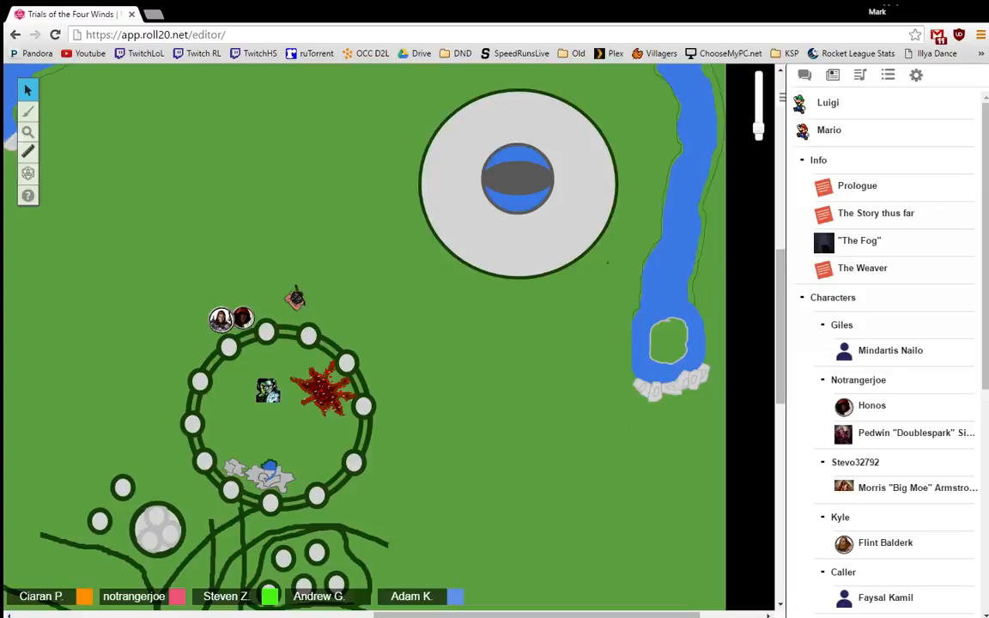
- Return the sidebar to the chat log showing recent Arcana and Perception rolls
click(804, 75)
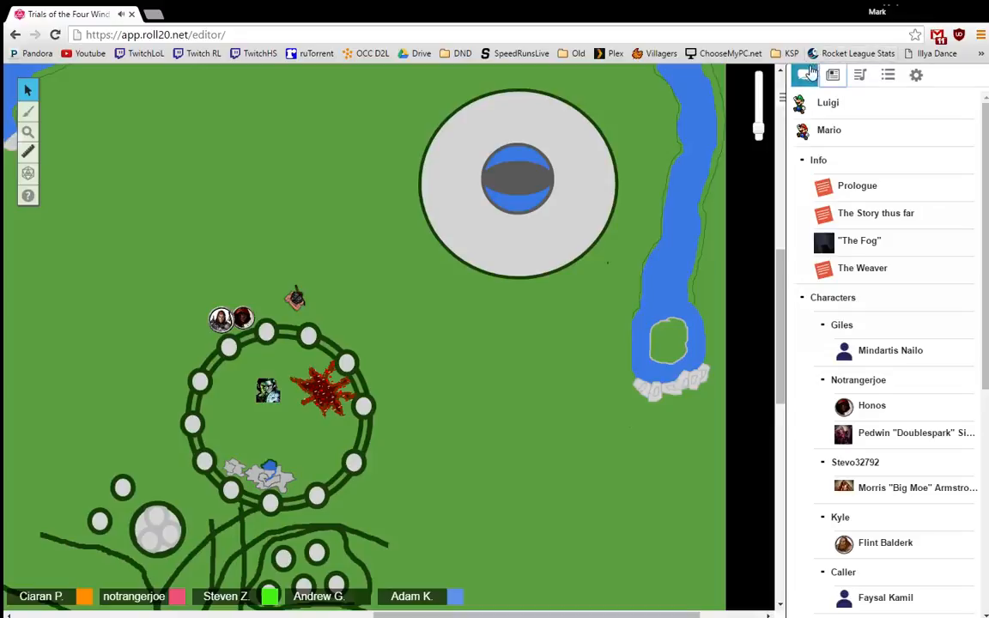
click(805, 75)
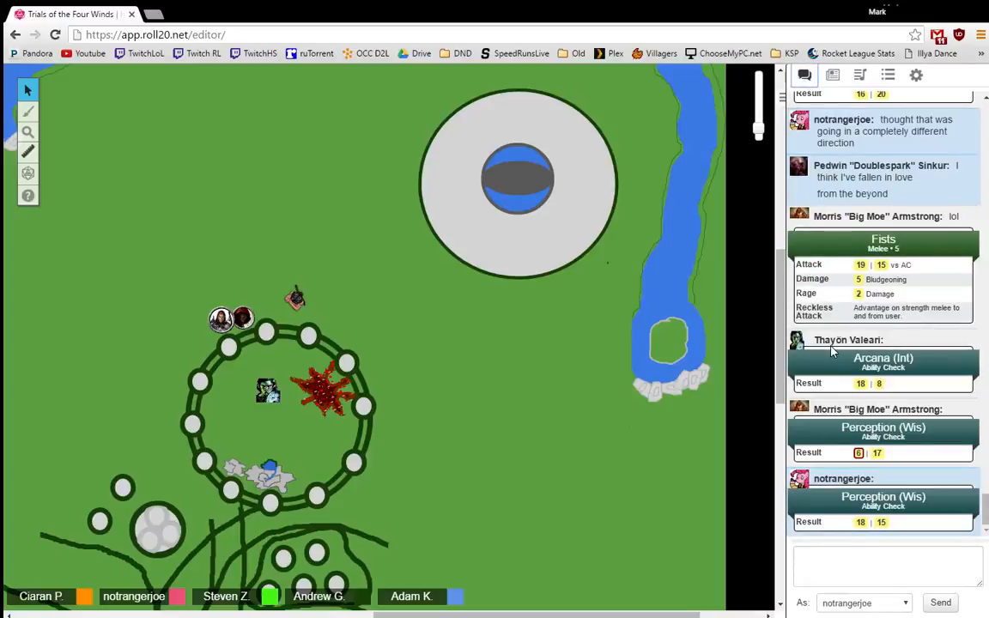
mouse_move(827, 353)
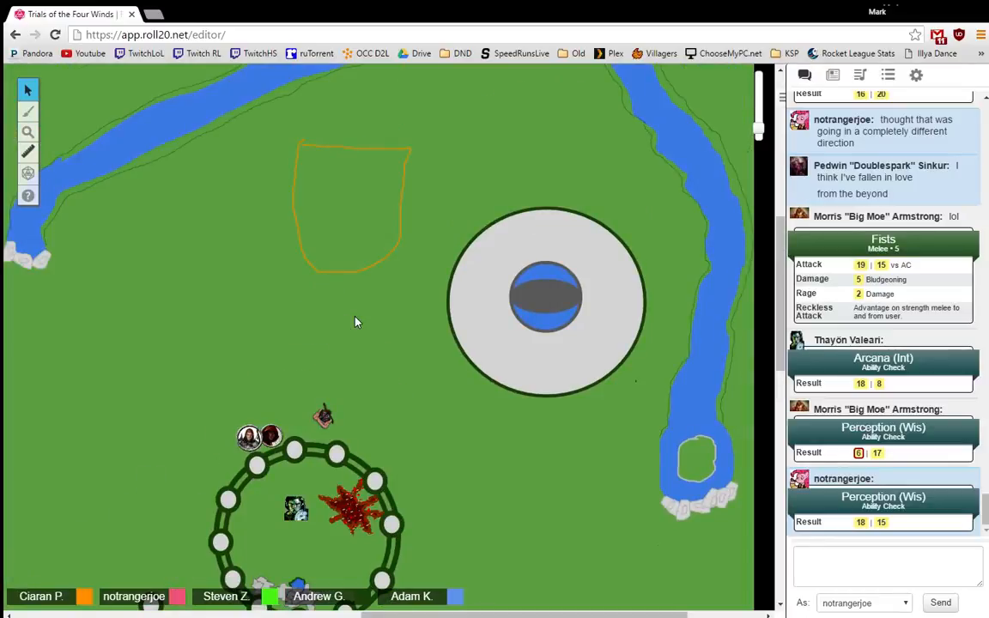
mouse_move(156, 256)
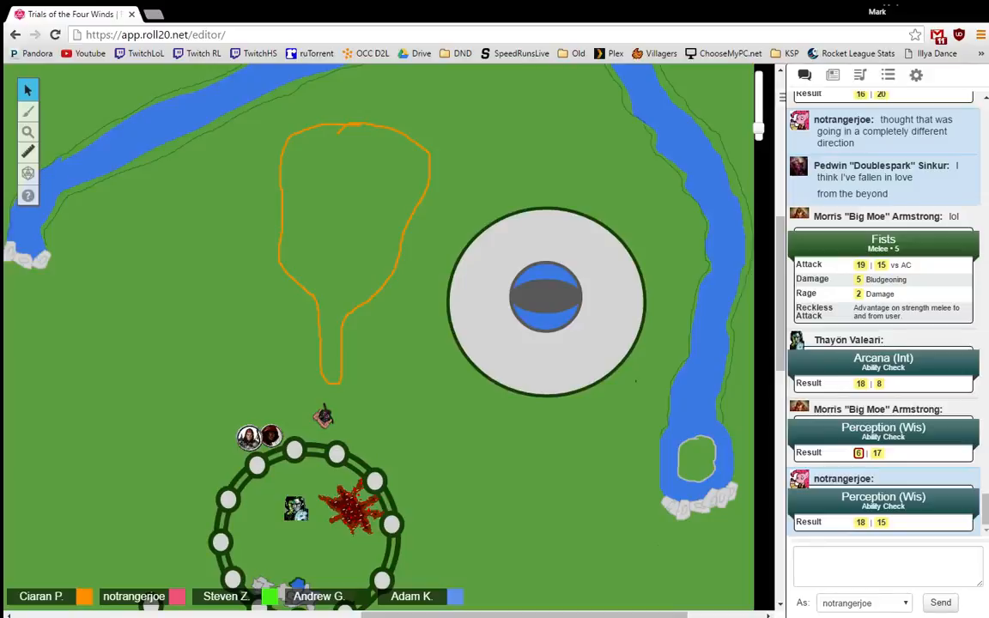
- Scroll chat down to Thayön Valeari's Perception (Wis) check showing 19
scroll(down, 3)
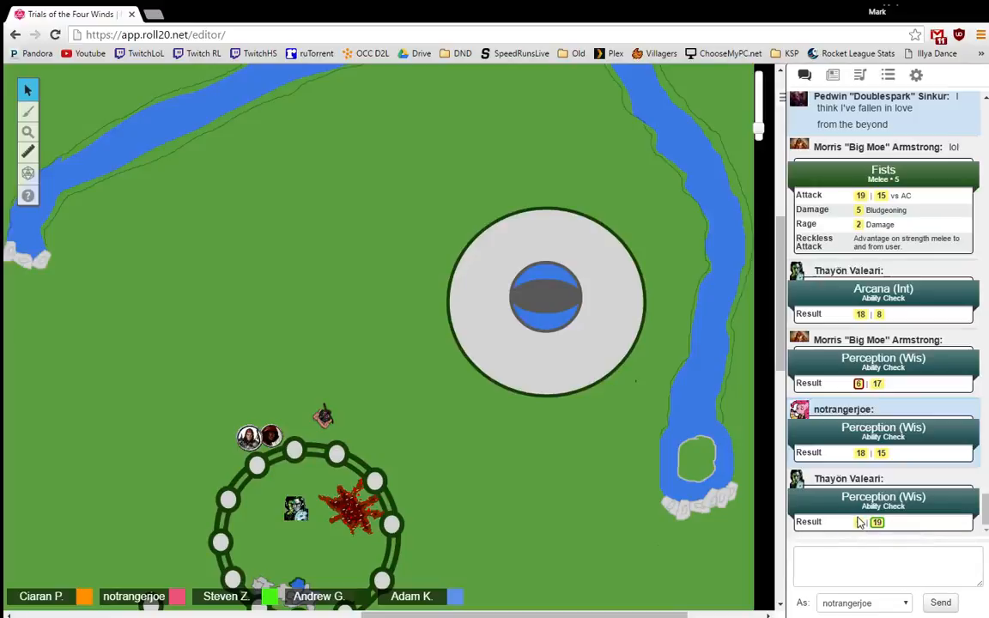
mouse_move(859, 522)
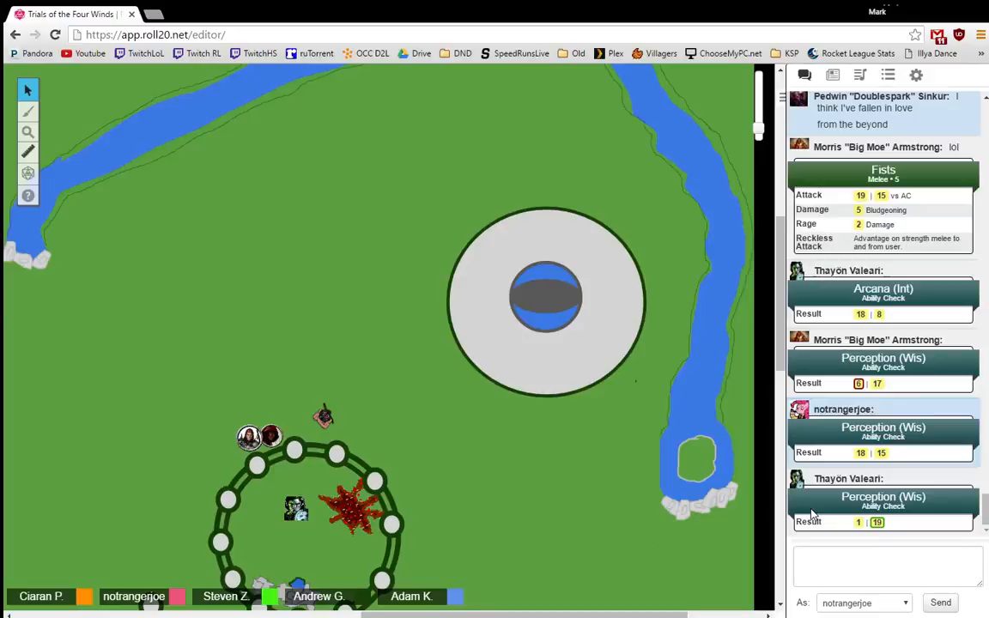
mouse_move(754, 488)
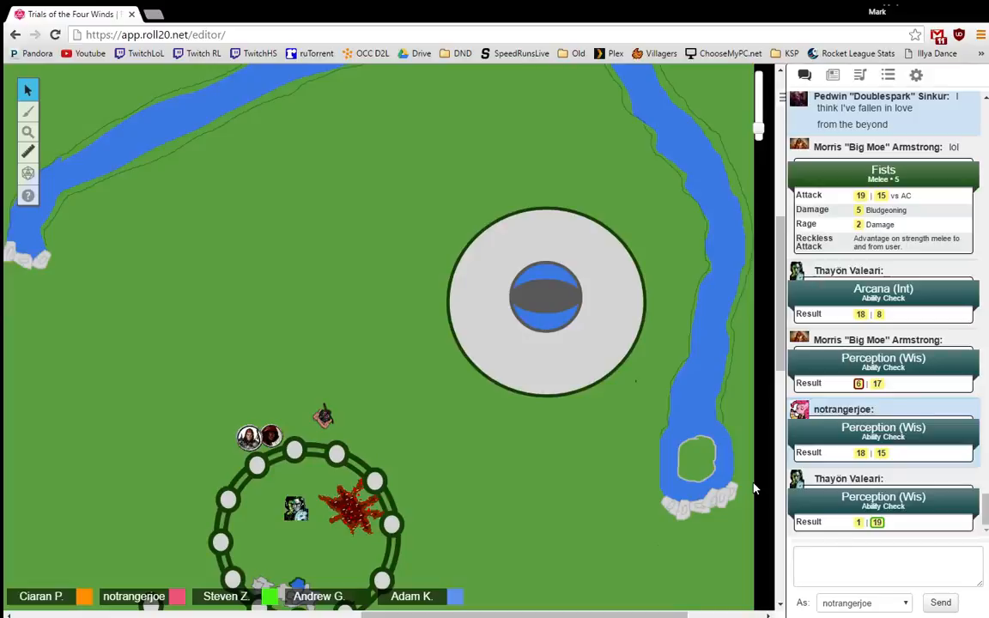
mouse_move(566, 512)
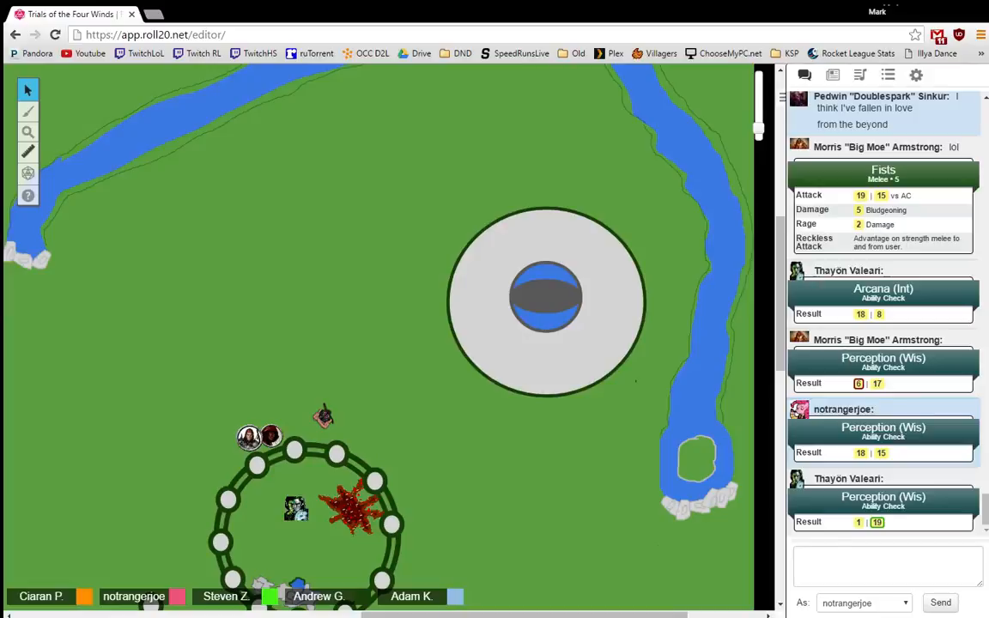
scroll(down, 3)
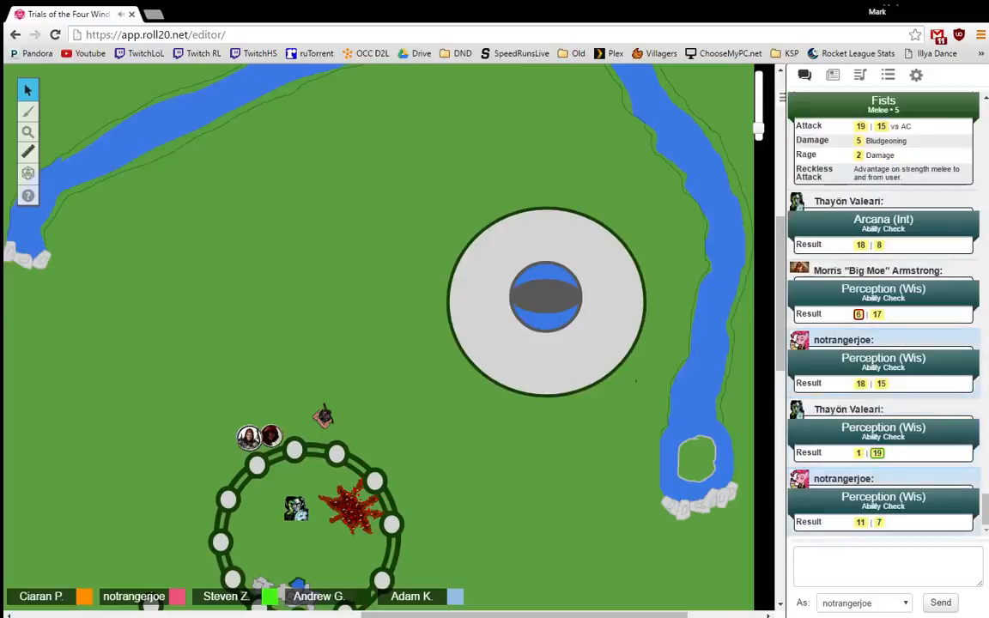